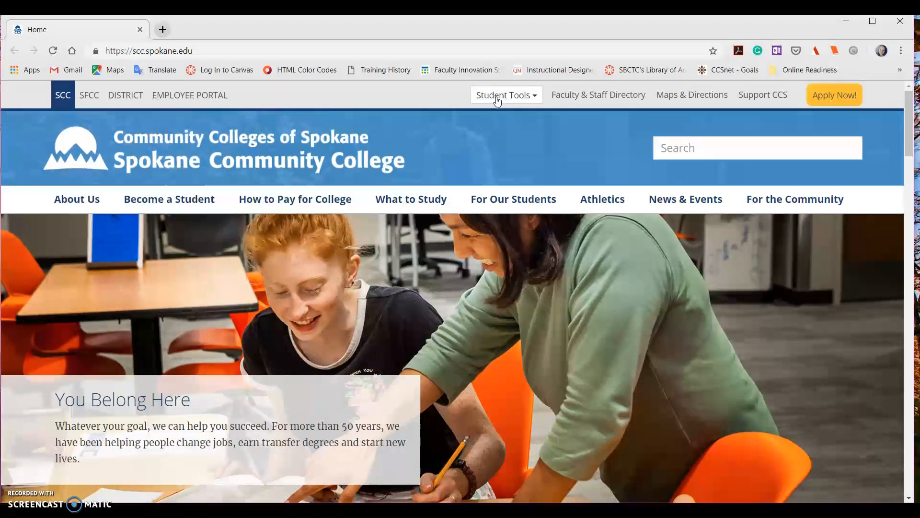
- Choose Office 365 from the Student Tools menu on the college website
left_click(503, 95)
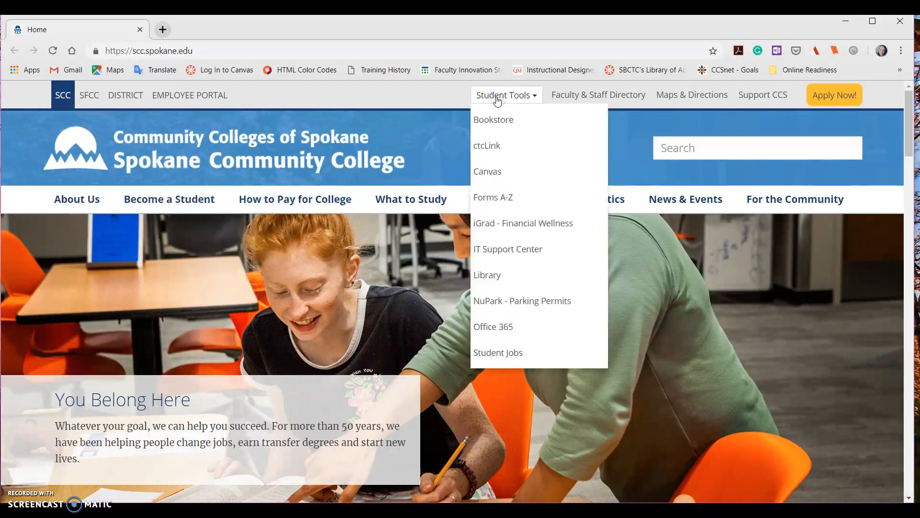
mouse_move(493, 327)
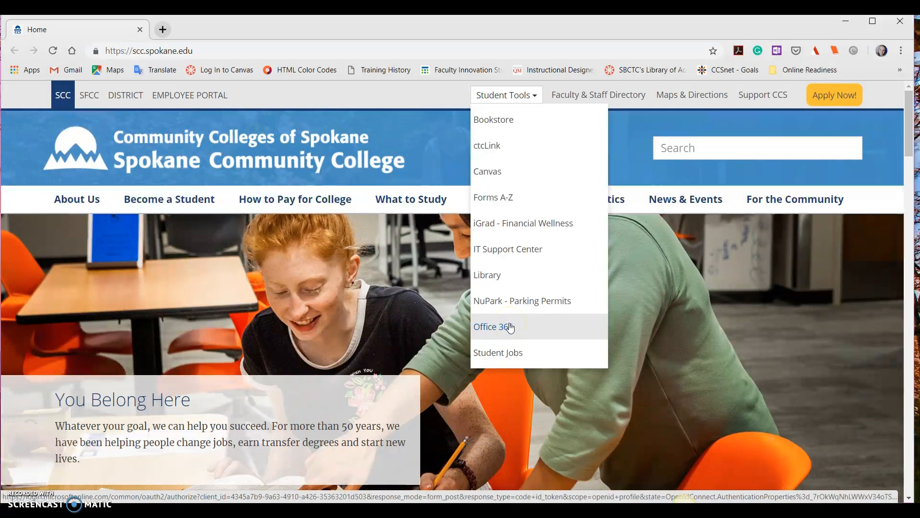
left_click(492, 327)
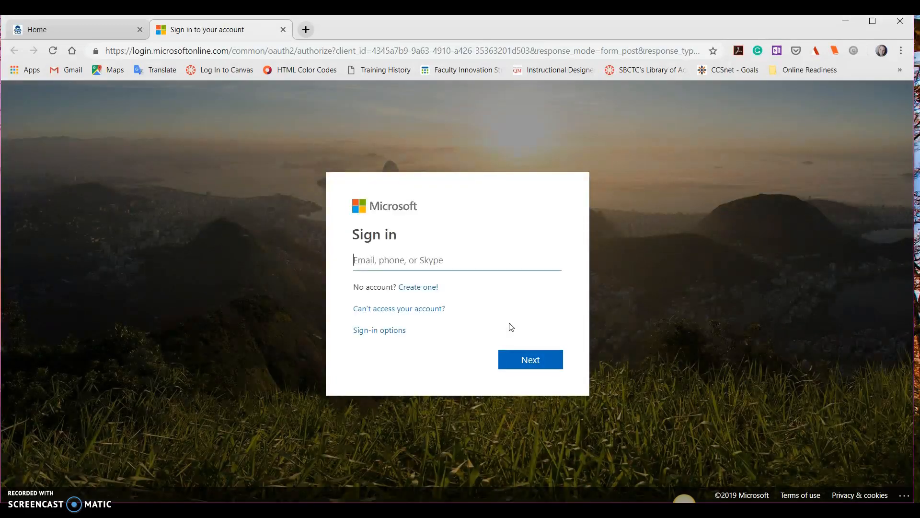
left_click(398, 259)
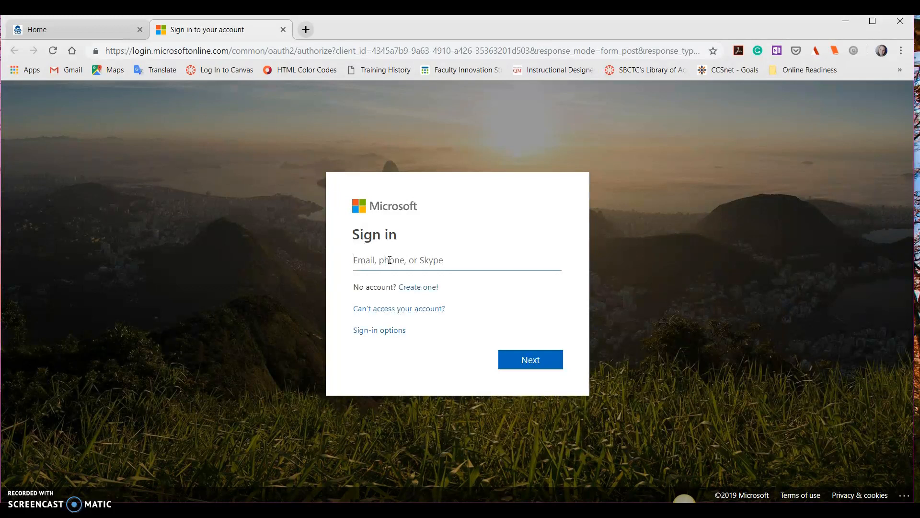
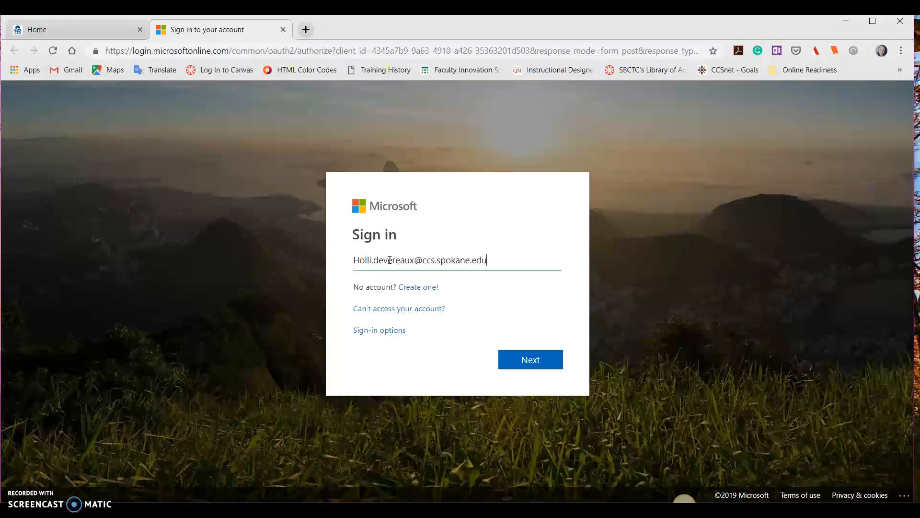
left_click(529, 359)
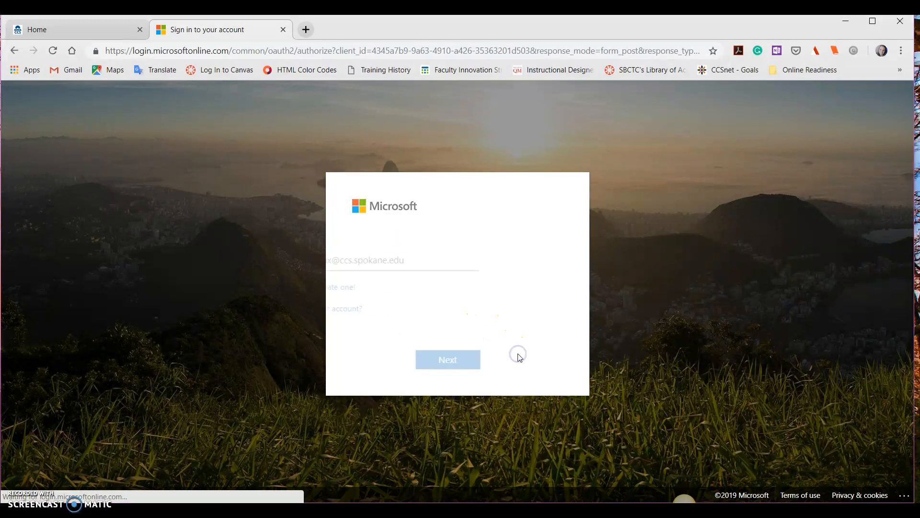
left_click(447, 359)
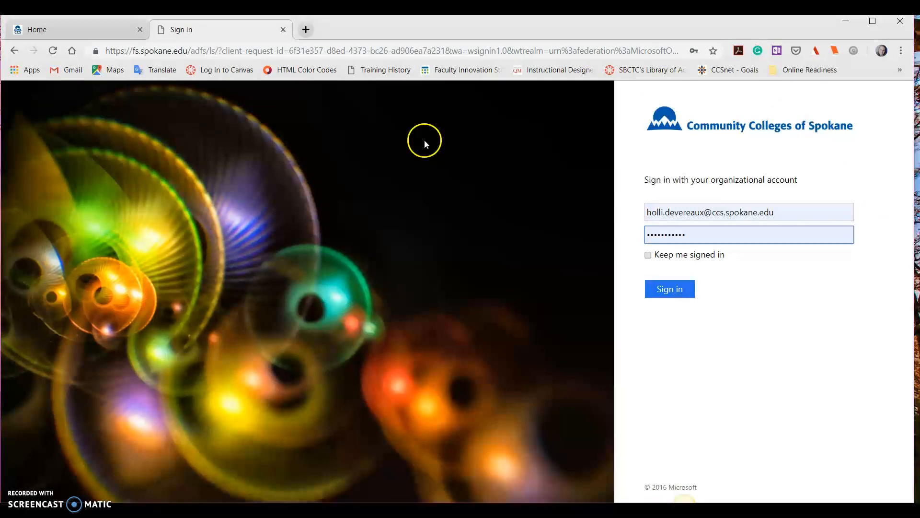
- Enter the password on the Community Colleges of Spokane page and sign in
left_click(725, 235)
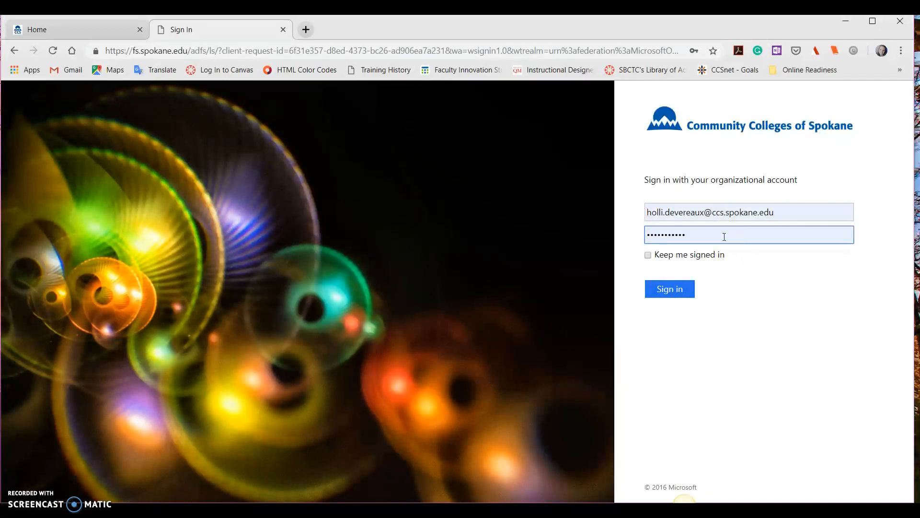
left_click(669, 288)
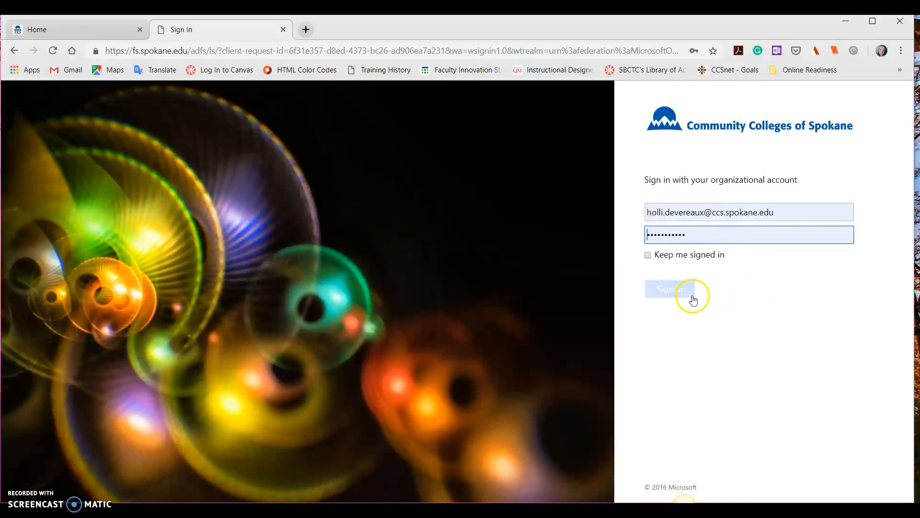
left_click(667, 289)
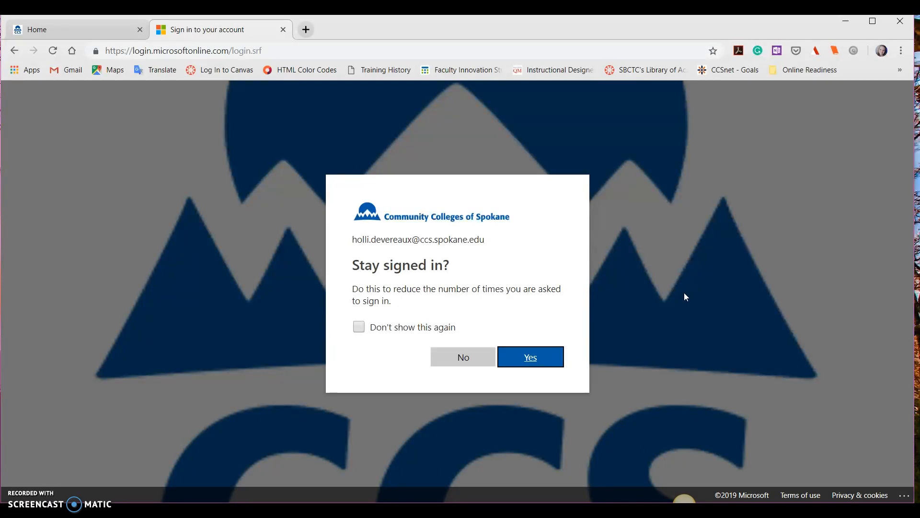
- Answer Yes to the Stay signed in? prompt
left_click(528, 356)
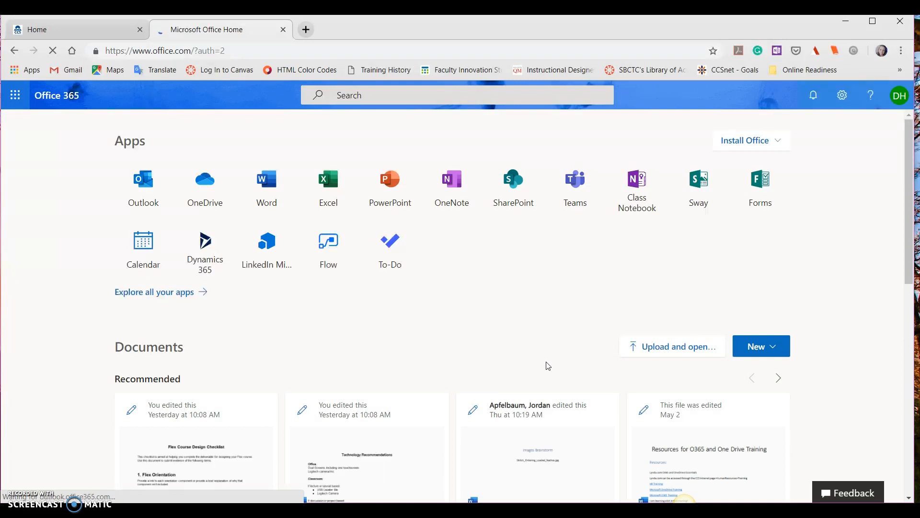
- Launch the OneDrive app from the Office 365 home page to view Files
left_click(813, 95)
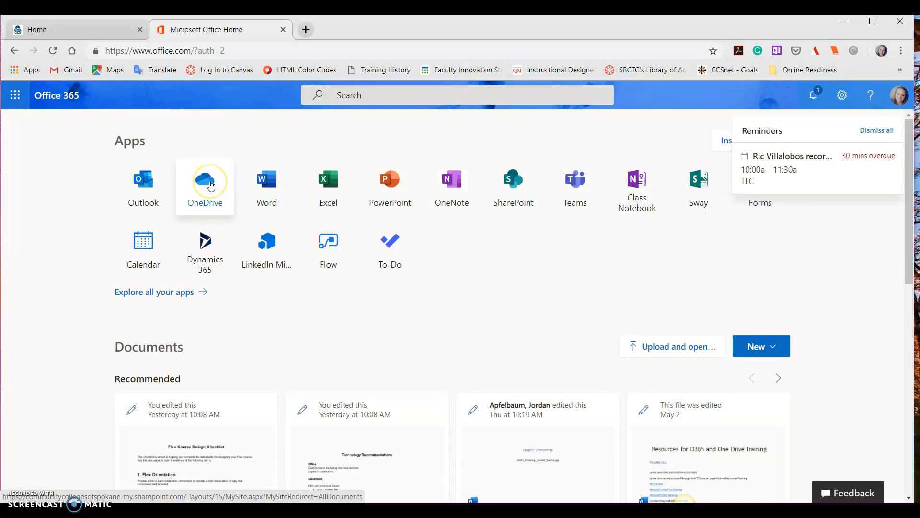
left_click(204, 179)
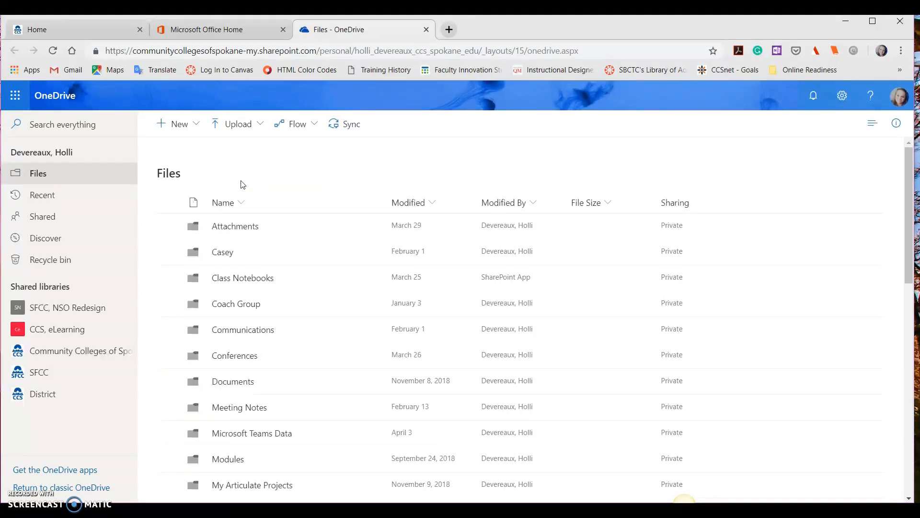
mouse_move(178, 124)
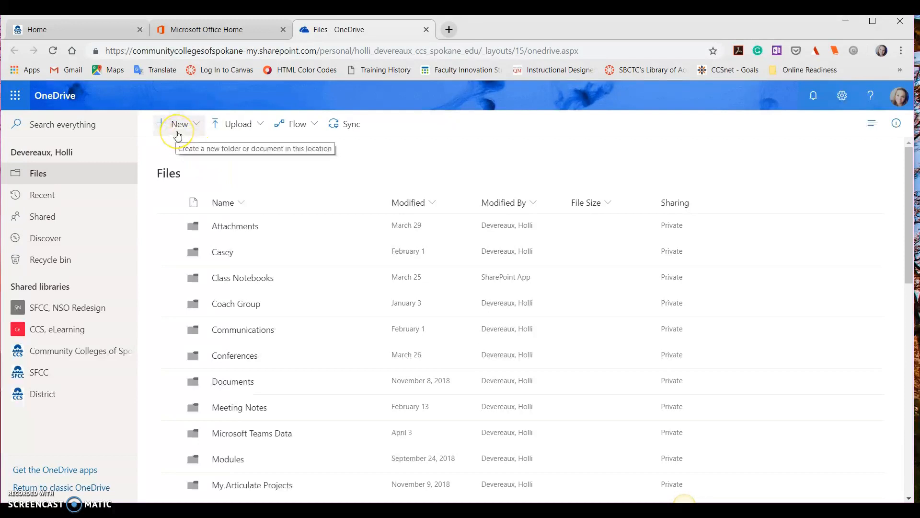
mouse_move(238, 123)
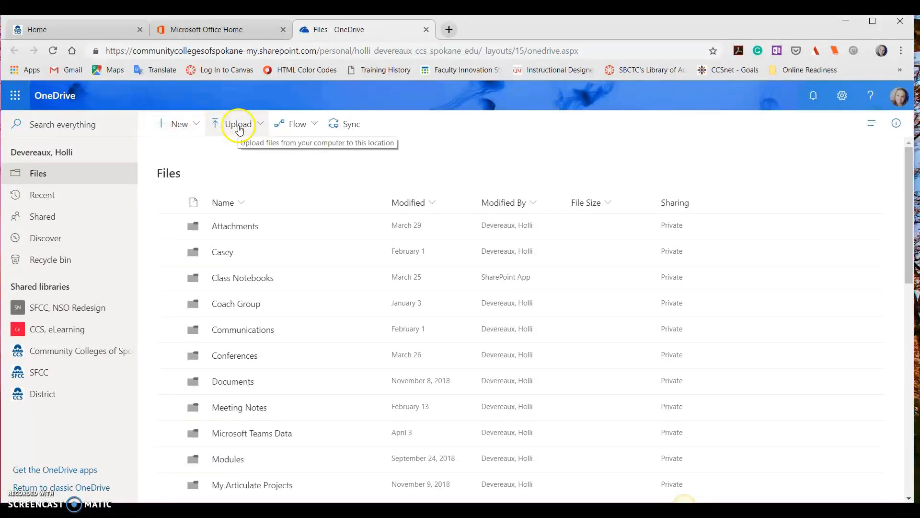
mouse_move(332, 149)
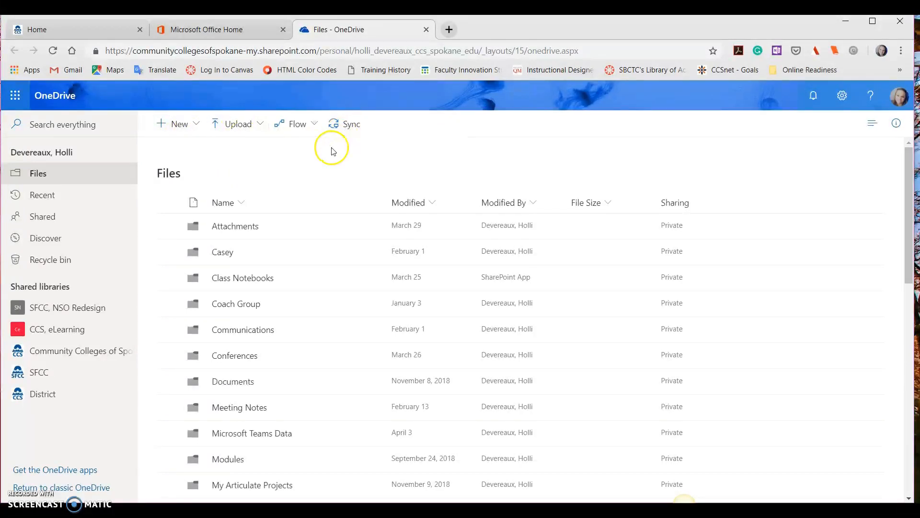